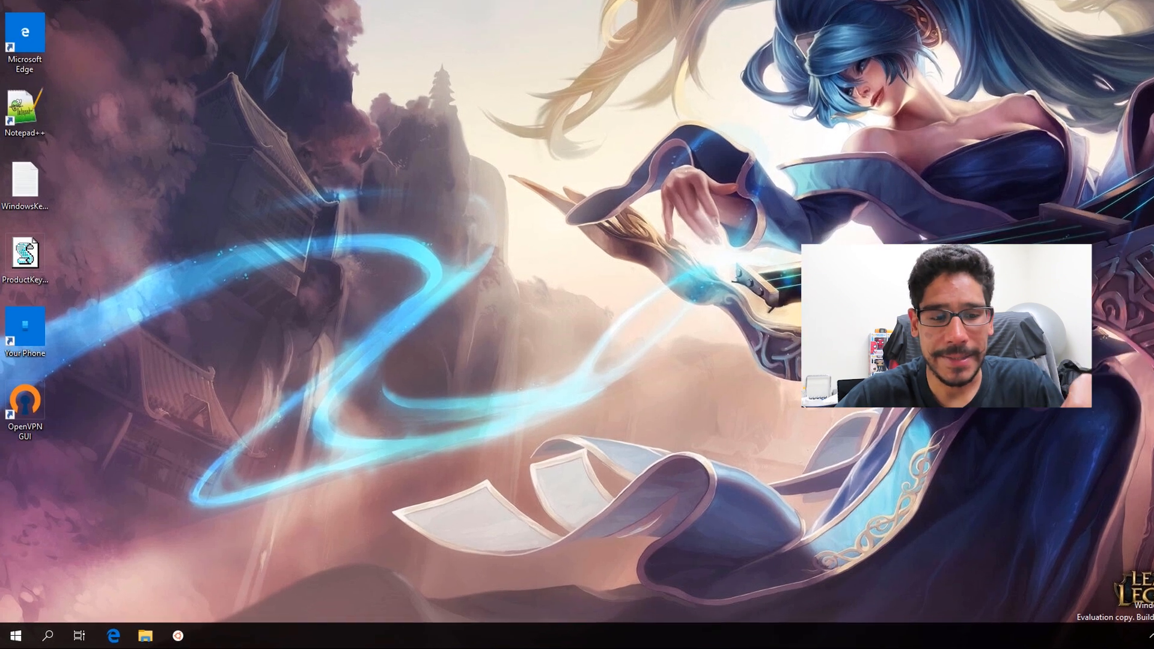
# - Run winver from the Run dialog to check the Windows version
pyautogui.press('Win+r')
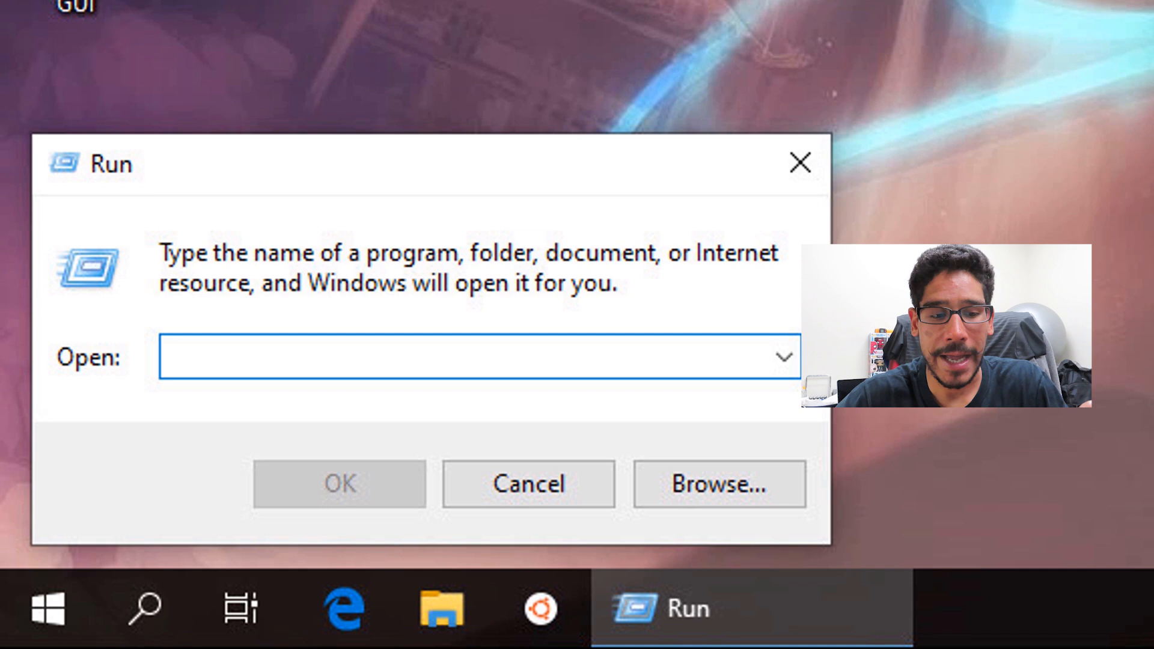
pyautogui.write('winver')
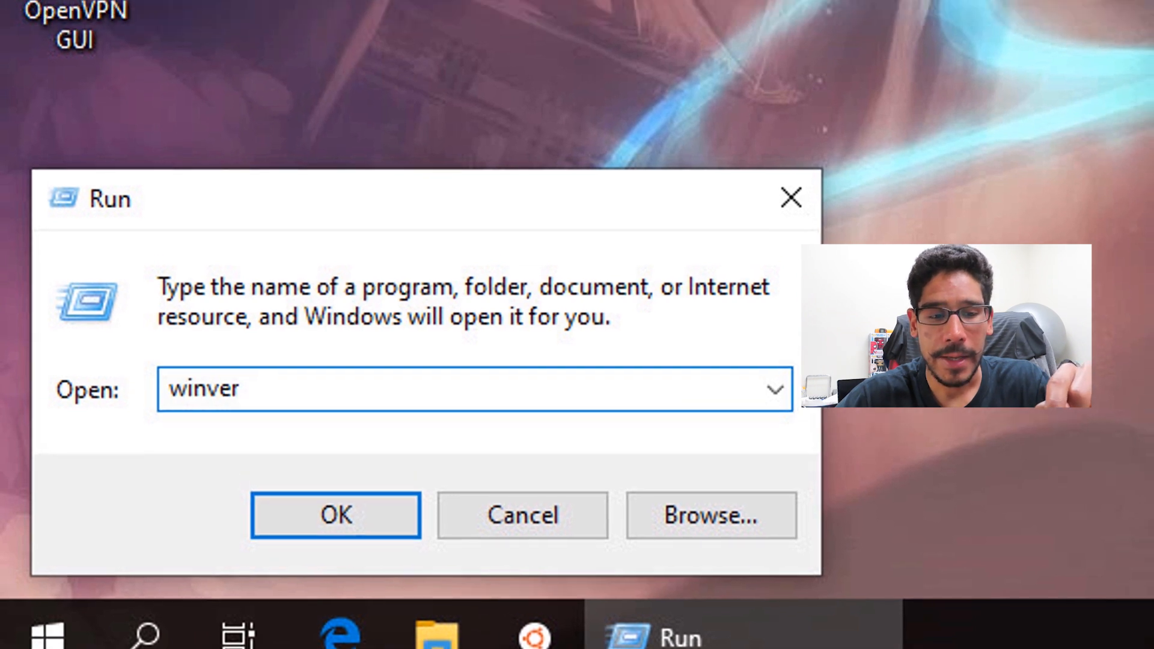
pyautogui.click(334, 515)
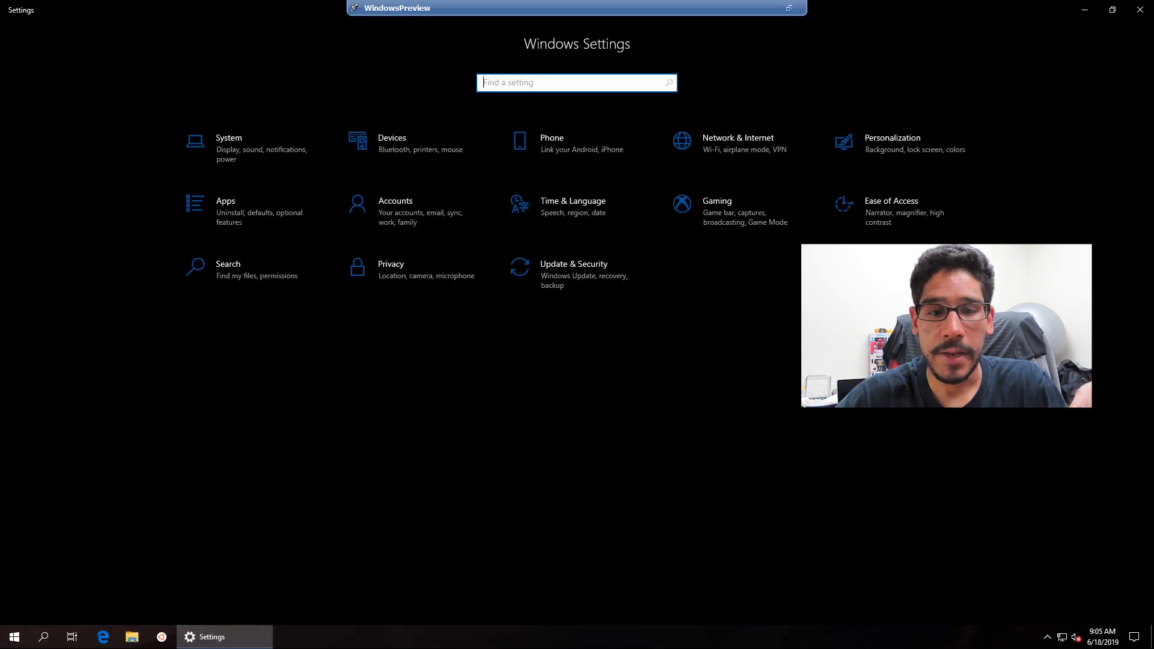
# - Open Update & Security to show the up-to-date Windows Update page
pyautogui.click(573, 263)
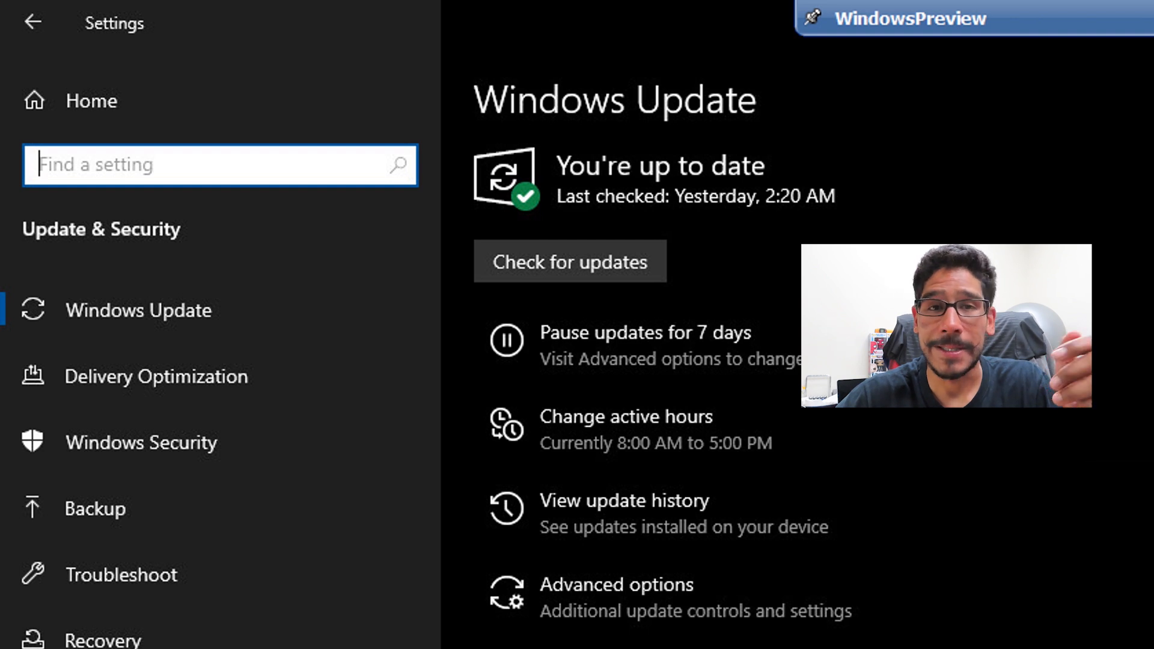
# - Review Delivery Optimization allowing downloads from PCs on the local network, then close Settings
pyautogui.click(157, 376)
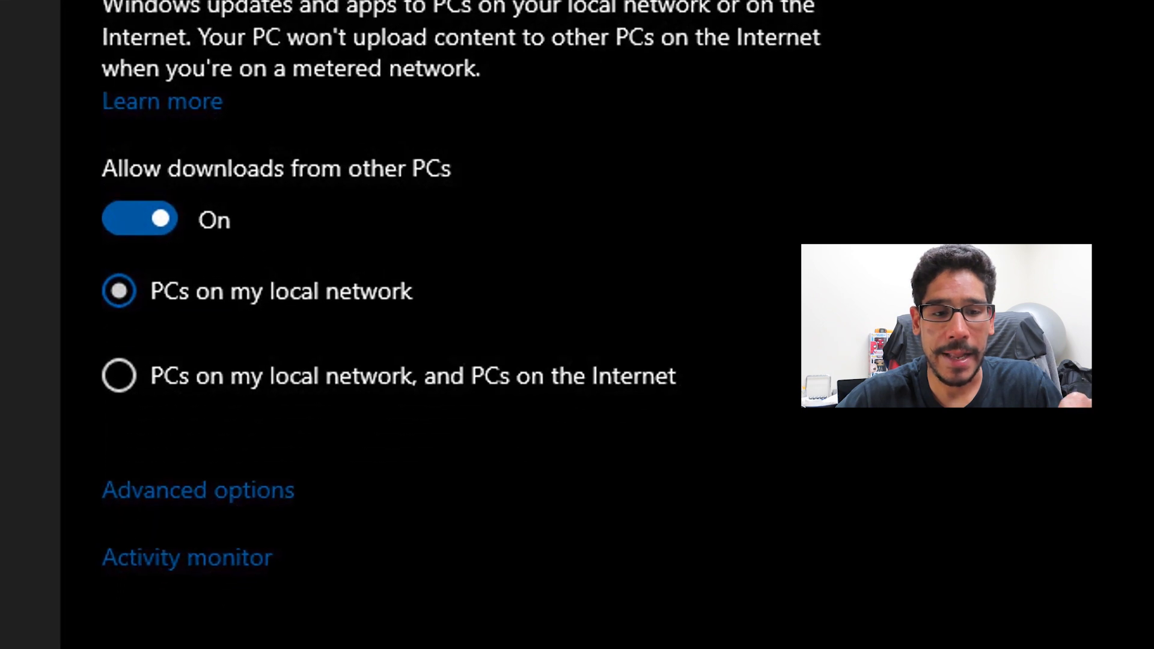
pyautogui.click(197, 490)
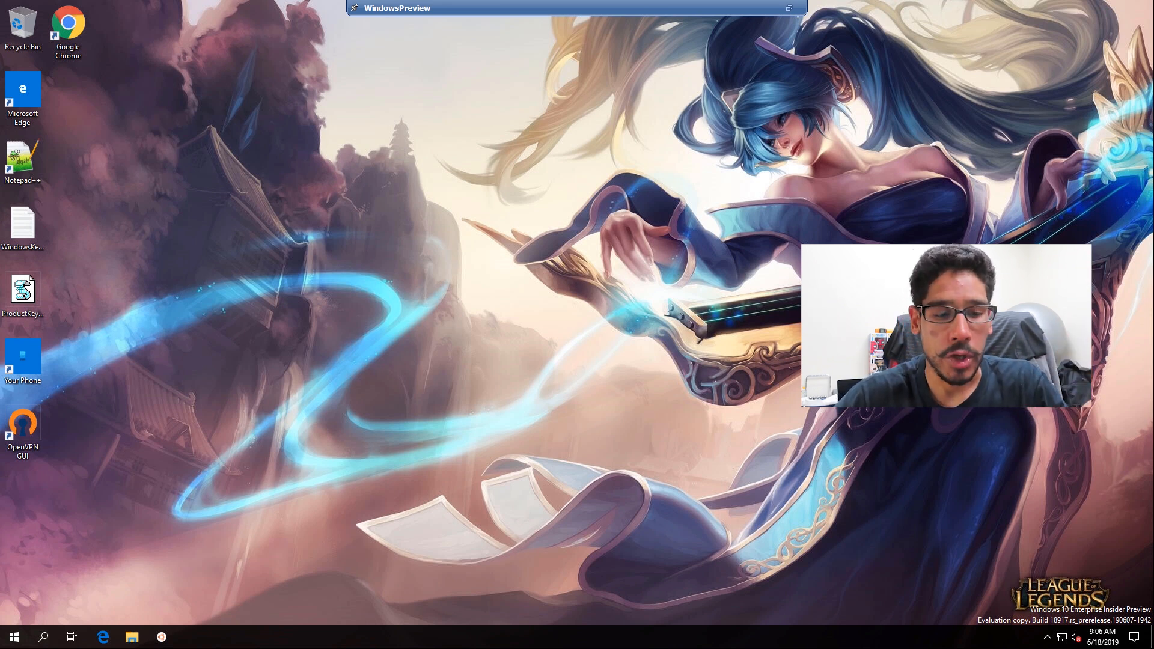
# - Launch gpedit.msc through Run from the Start context menu
pyautogui.rightClick(13, 638)
pyautogui.write('gpedit.msc')
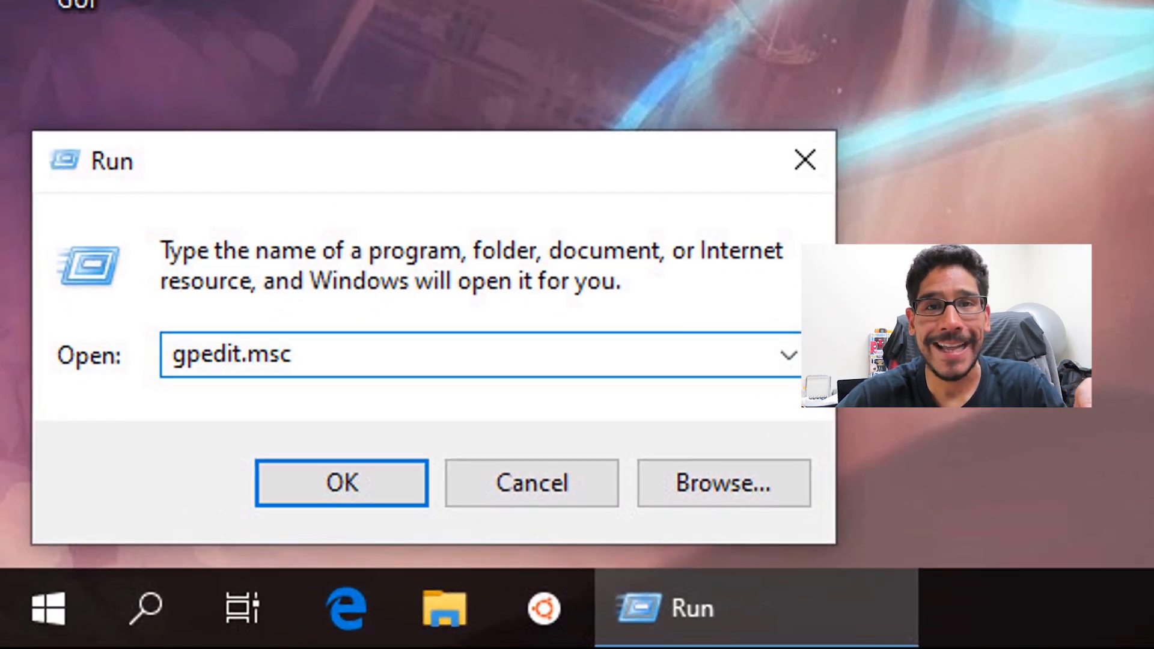
pyautogui.click(340, 483)
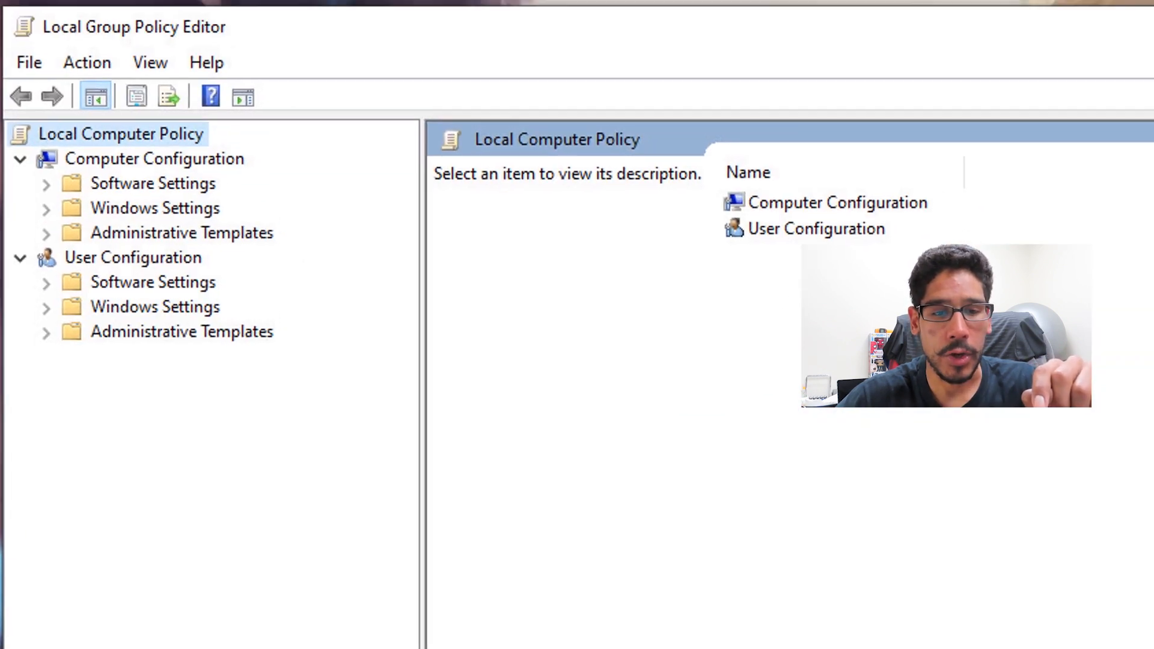
# - Open Computer Configuration > Administrative Templates > Windows Components > Delivery Optimization policies
pyautogui.click(155, 158)
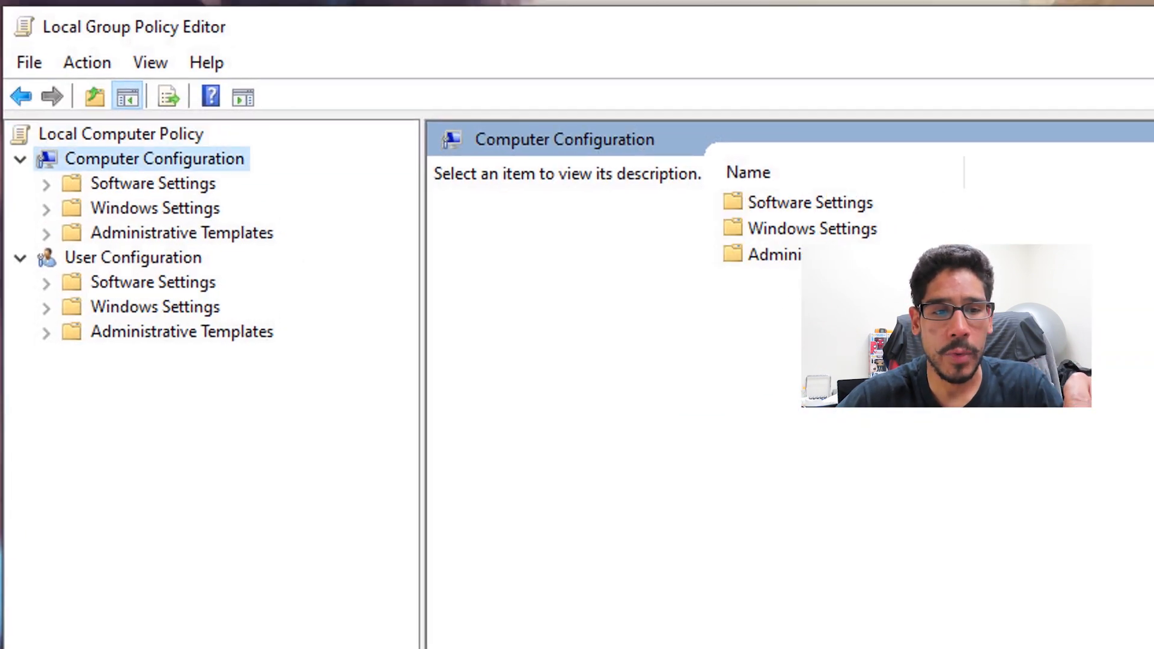
pyautogui.click(181, 233)
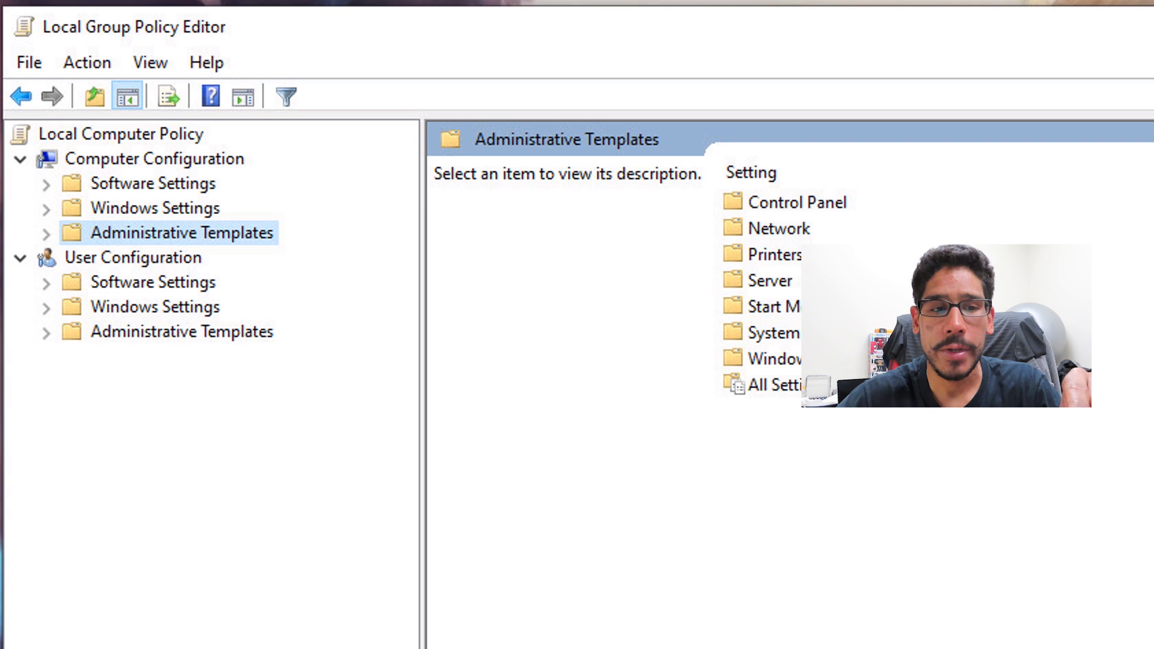
pyautogui.click(45, 233)
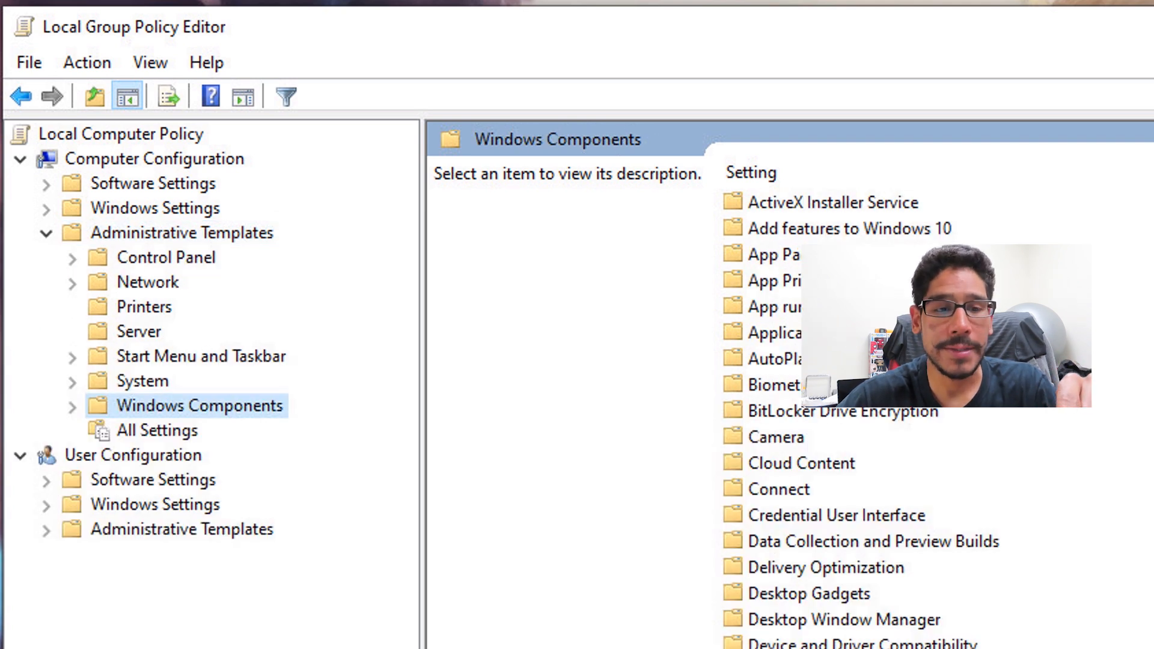
pyautogui.click(223, 505)
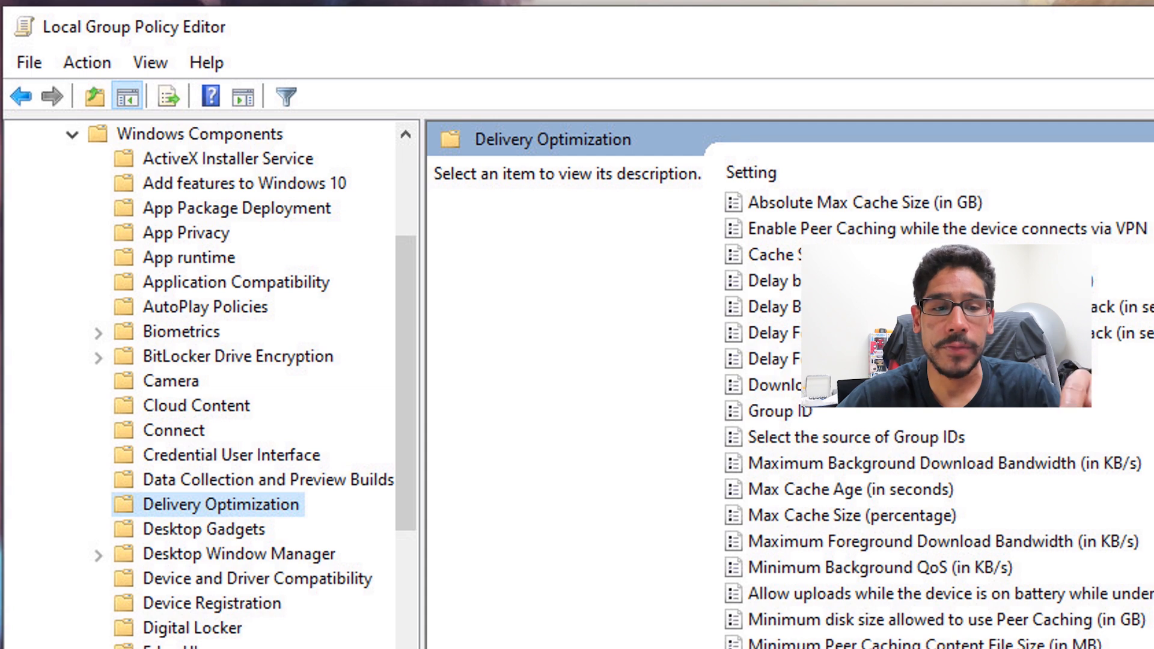